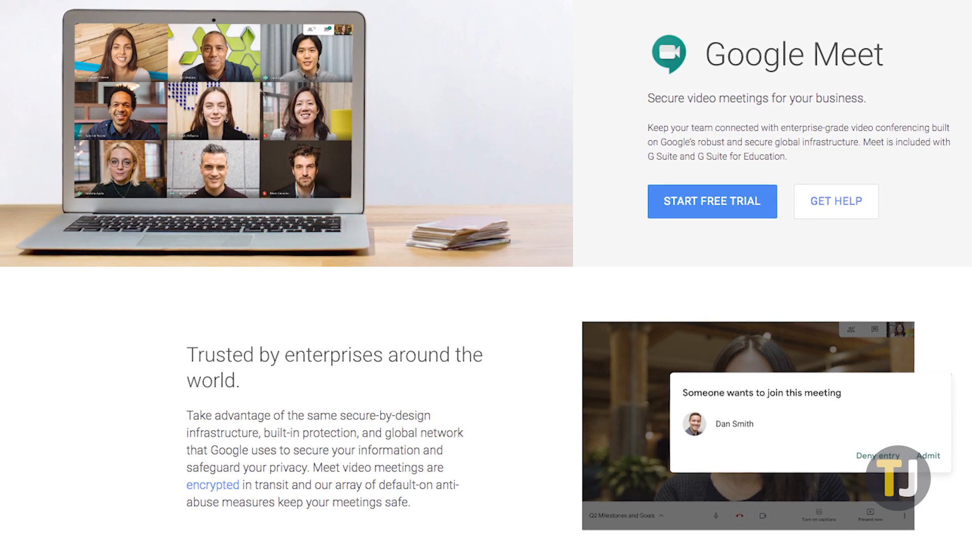
Step: Open the Tuesday May 19 Meeting event and follow its Google Meet video link
scroll(down, 3)
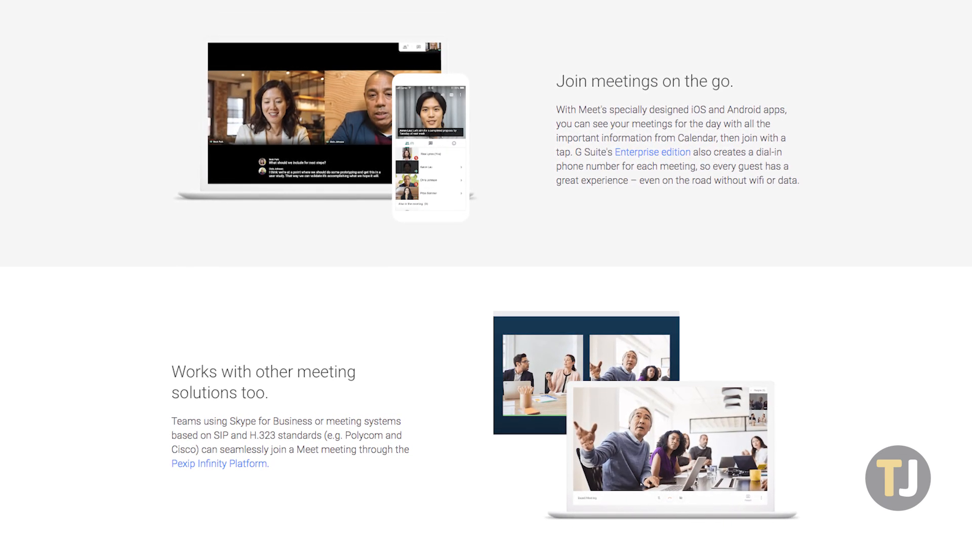
scroll(down, 3)
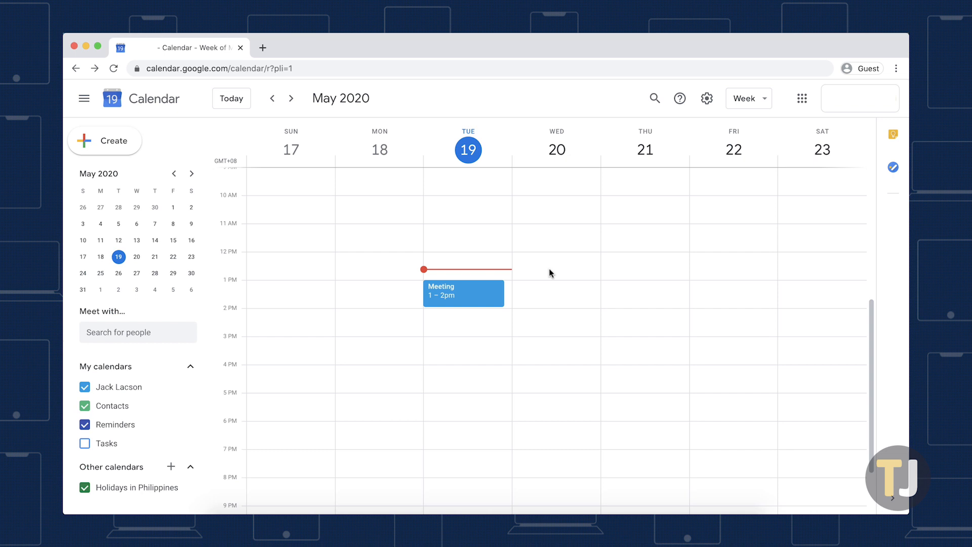
click(464, 294)
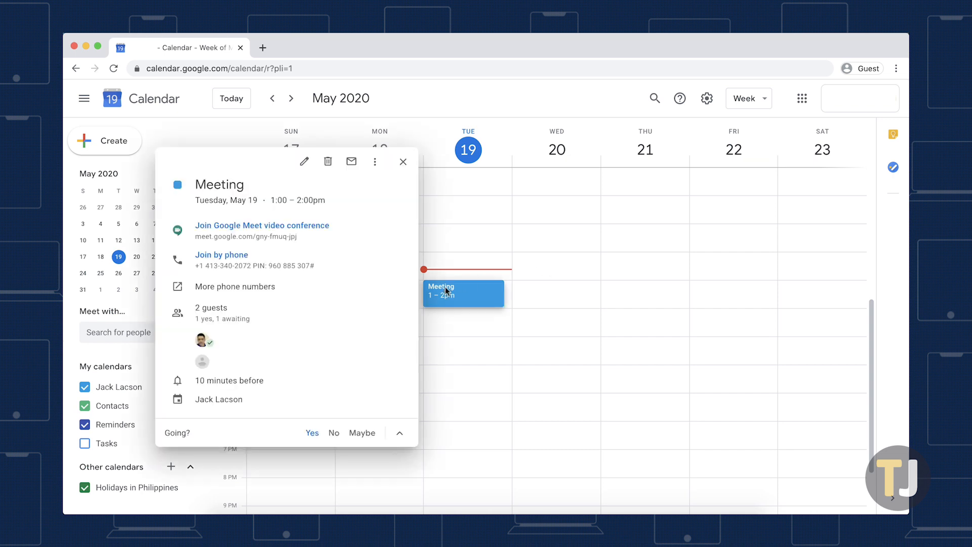
click(262, 225)
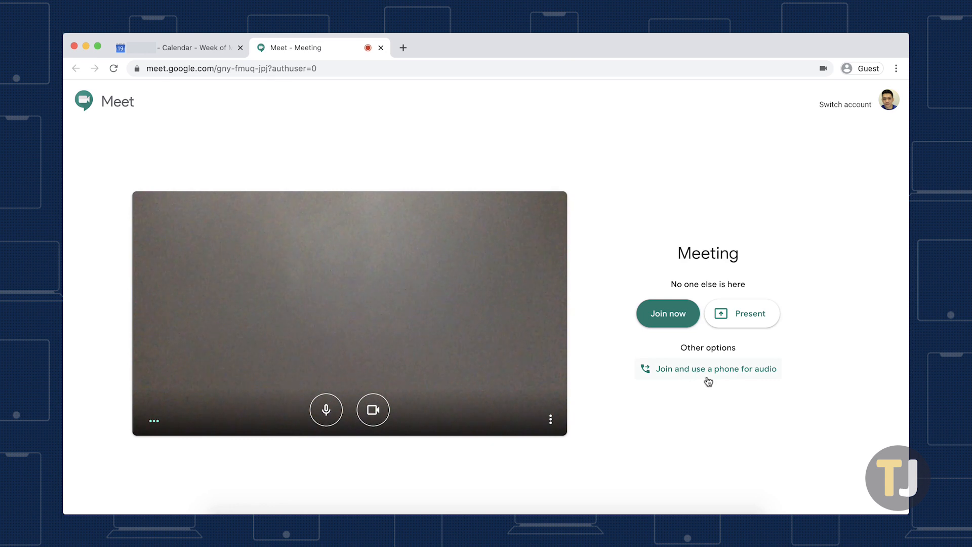
Step: Choose 'Join and use a phone for audio' on the Meet pre-join page
click(715, 369)
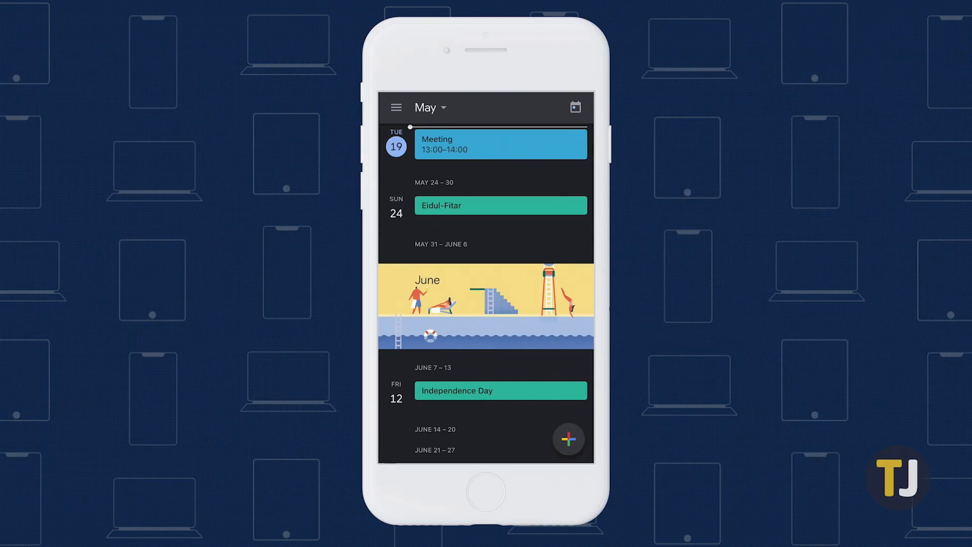
Step: From the May 19 Meeting details, call the join-by-phone dial-in number with its PIN
click(500, 143)
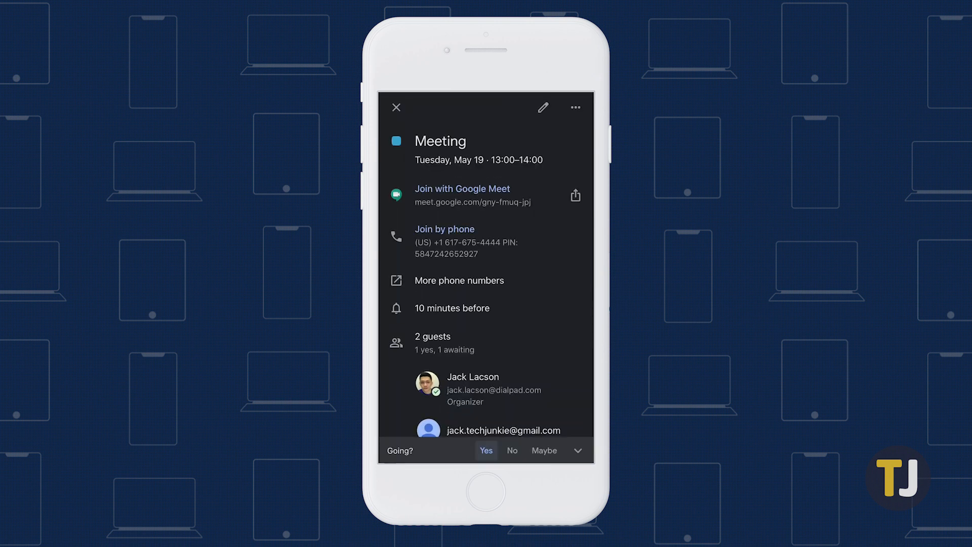
click(444, 228)
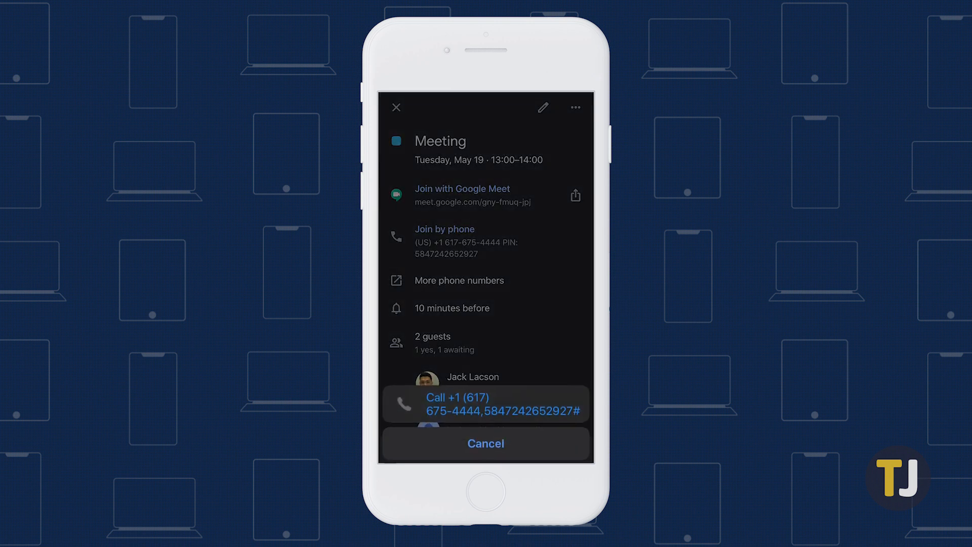
click(486, 403)
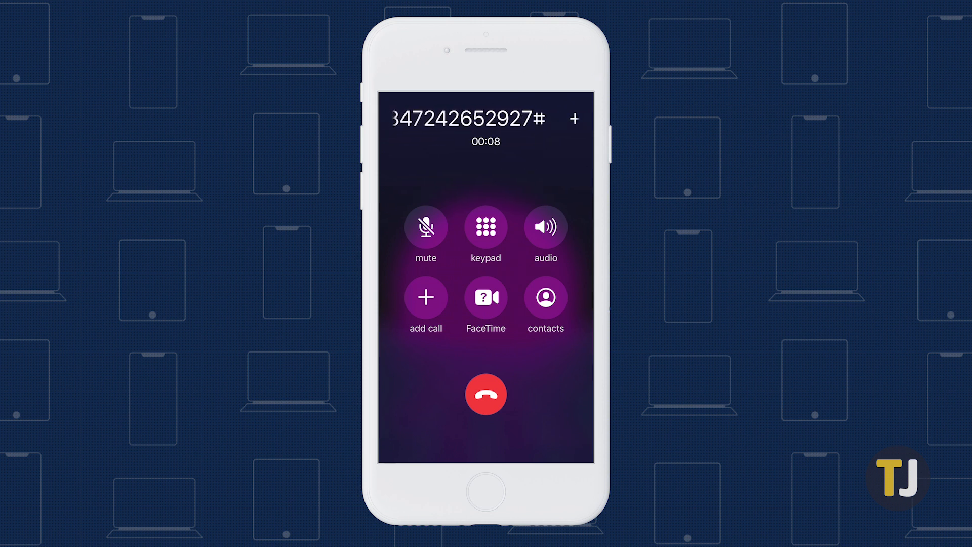
Step: Show the dialing keypad during the active call to the meeting number
click(486, 227)
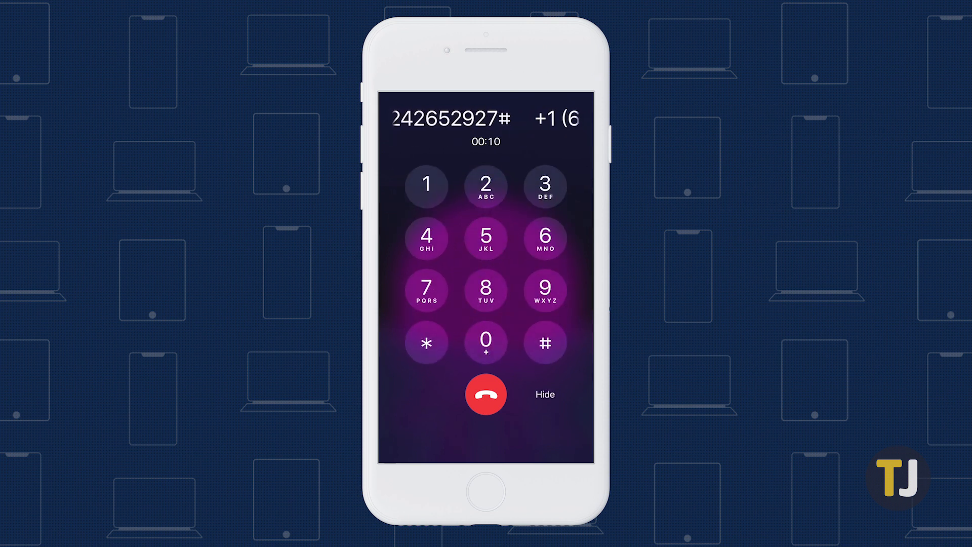